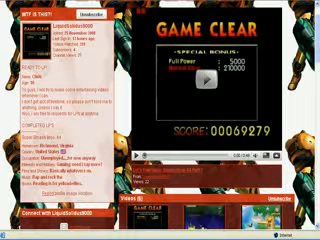
pyautogui.scroll(-3)
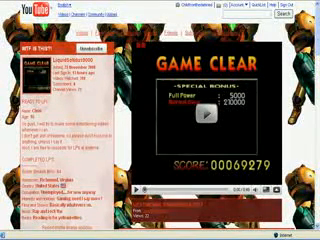
pyautogui.scroll(-3)
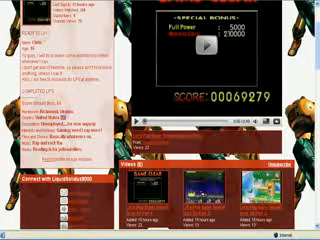